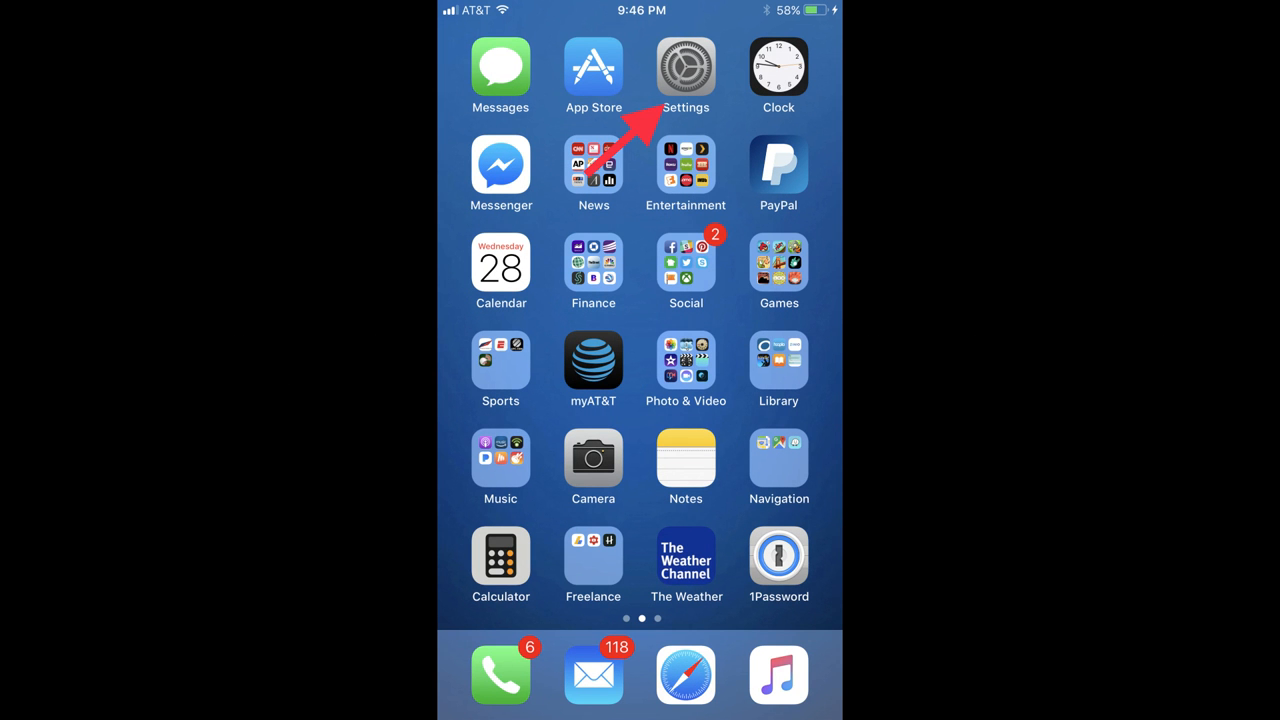
Step: Open Settings and go to the Control Center customization list
click(686, 68)
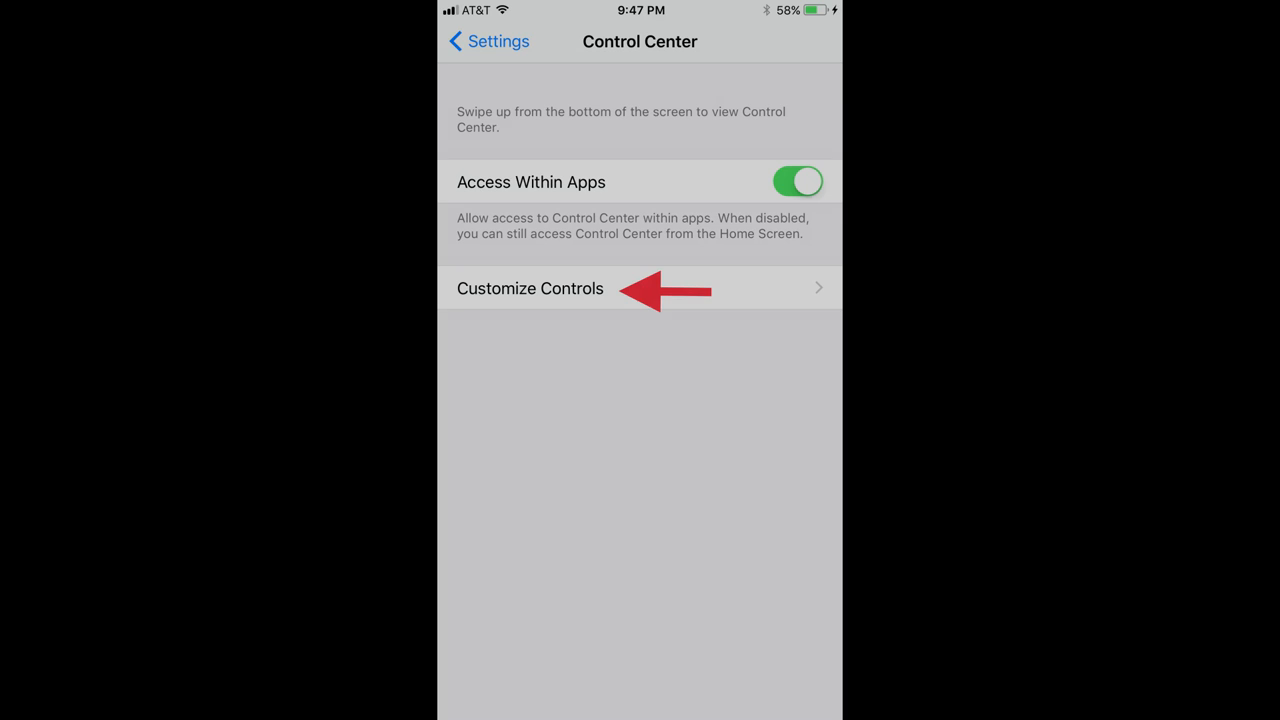
click(530, 288)
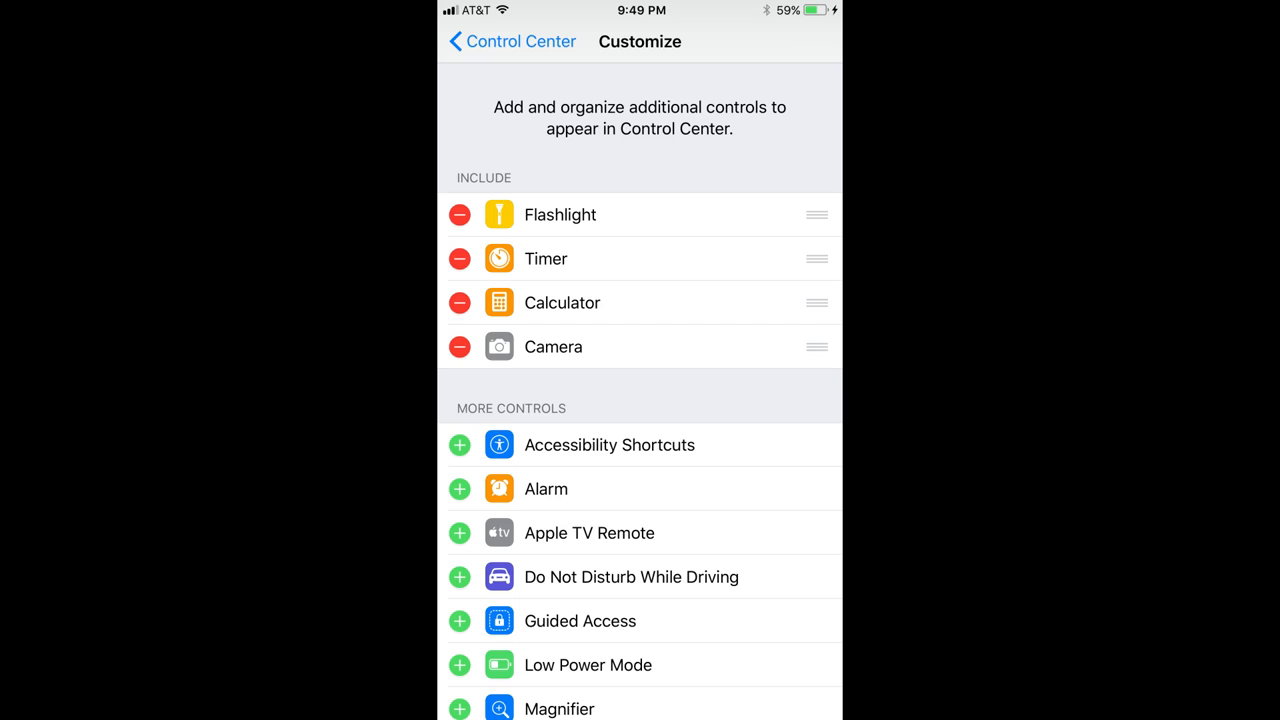
Step: Add Alarm to the included controls and remove Camera from them
click(460, 488)
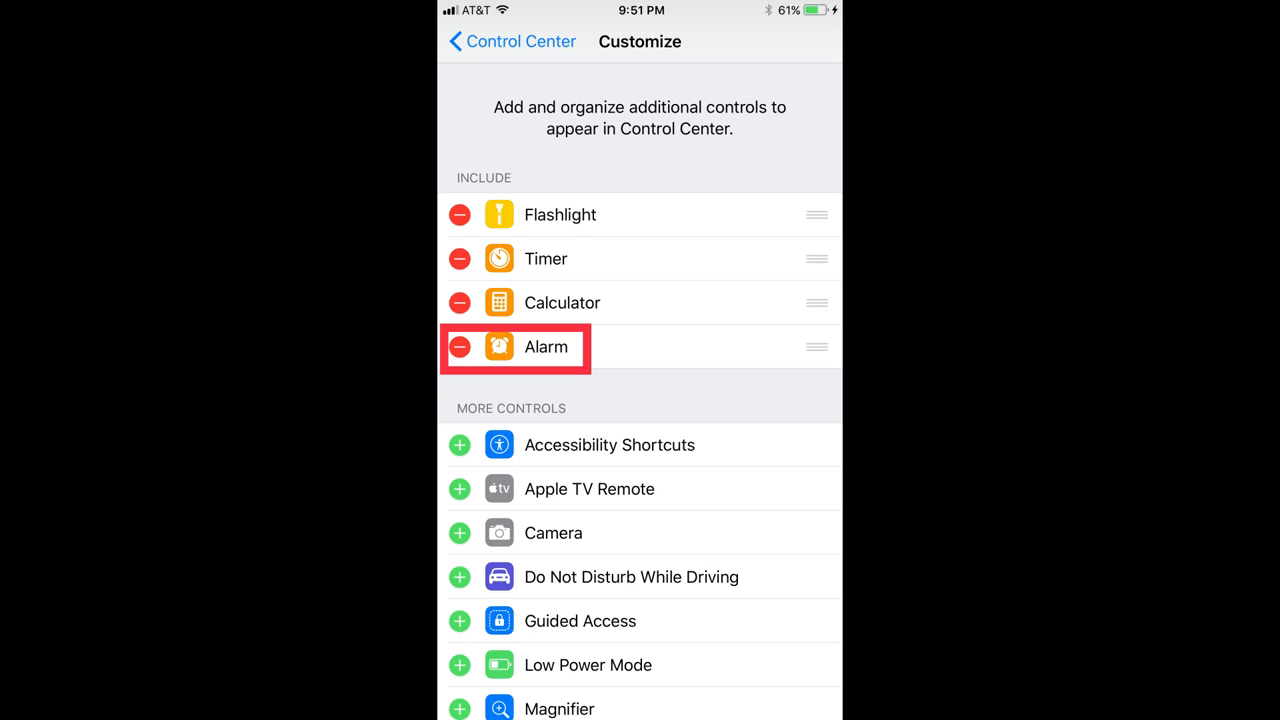
click(460, 348)
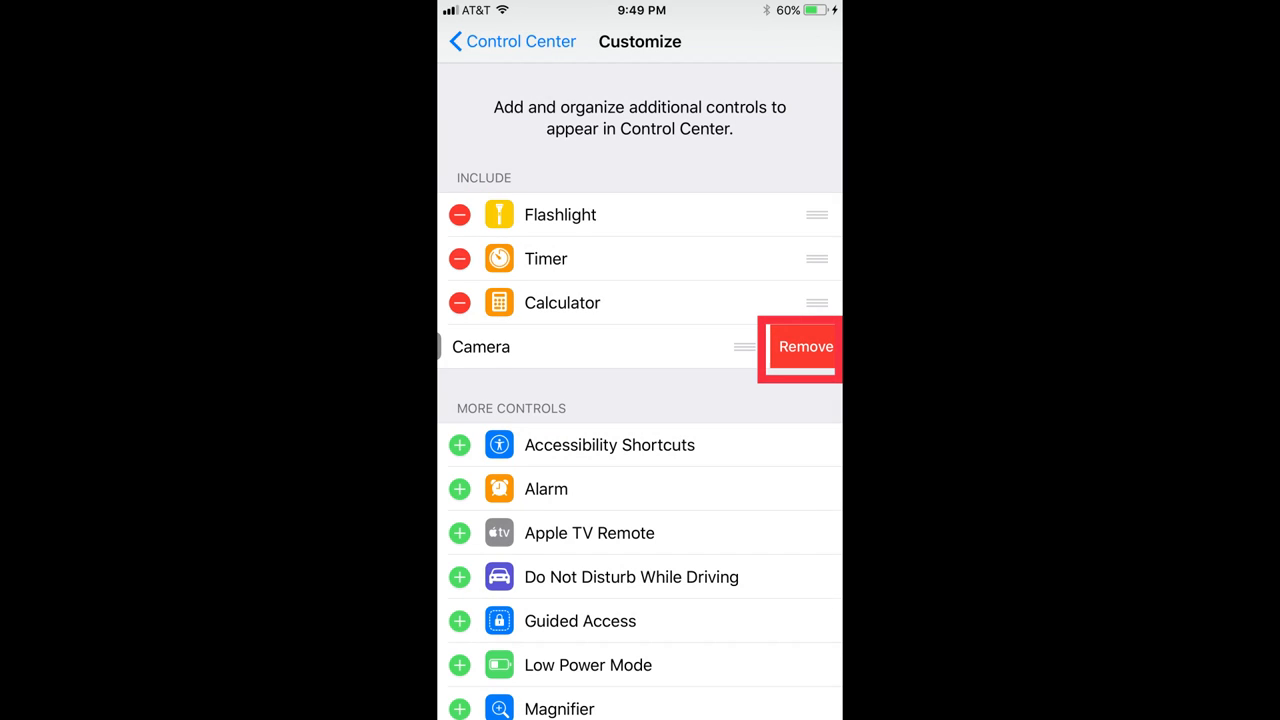
click(804, 348)
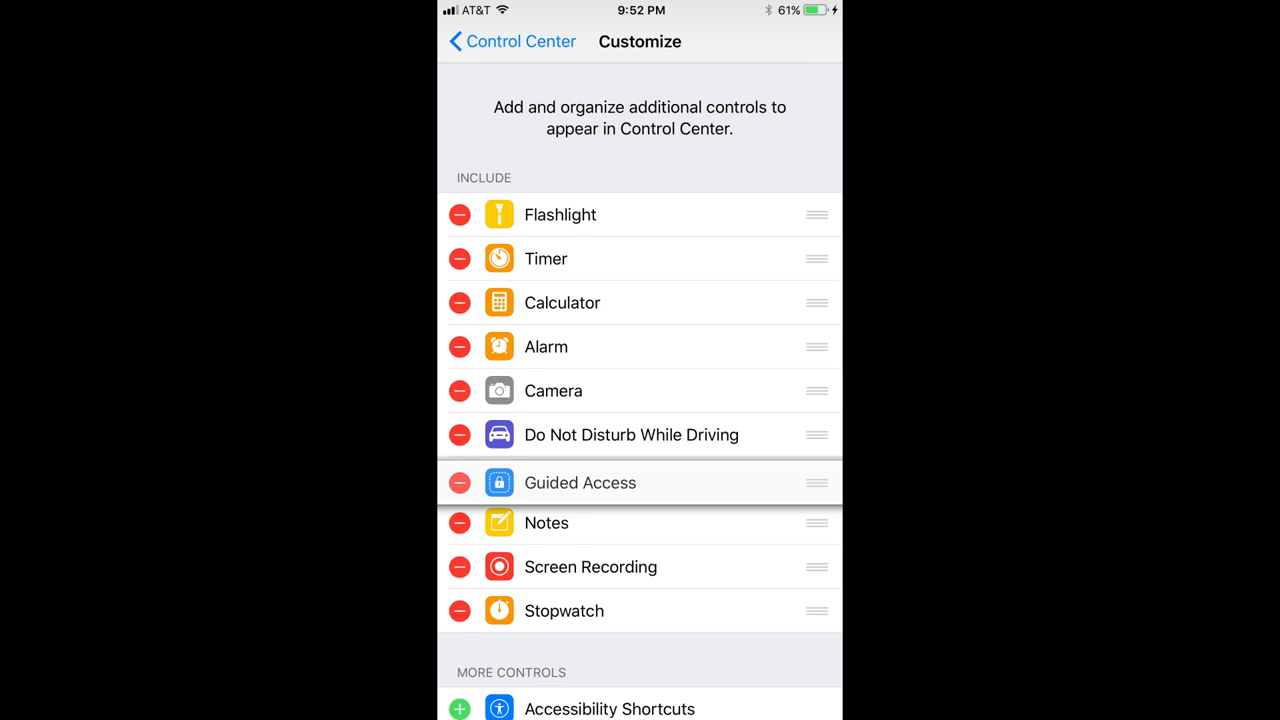
Step: Move Guided Access up so it sits just below Alarm in the include list
drag(816, 482, 816, 384)
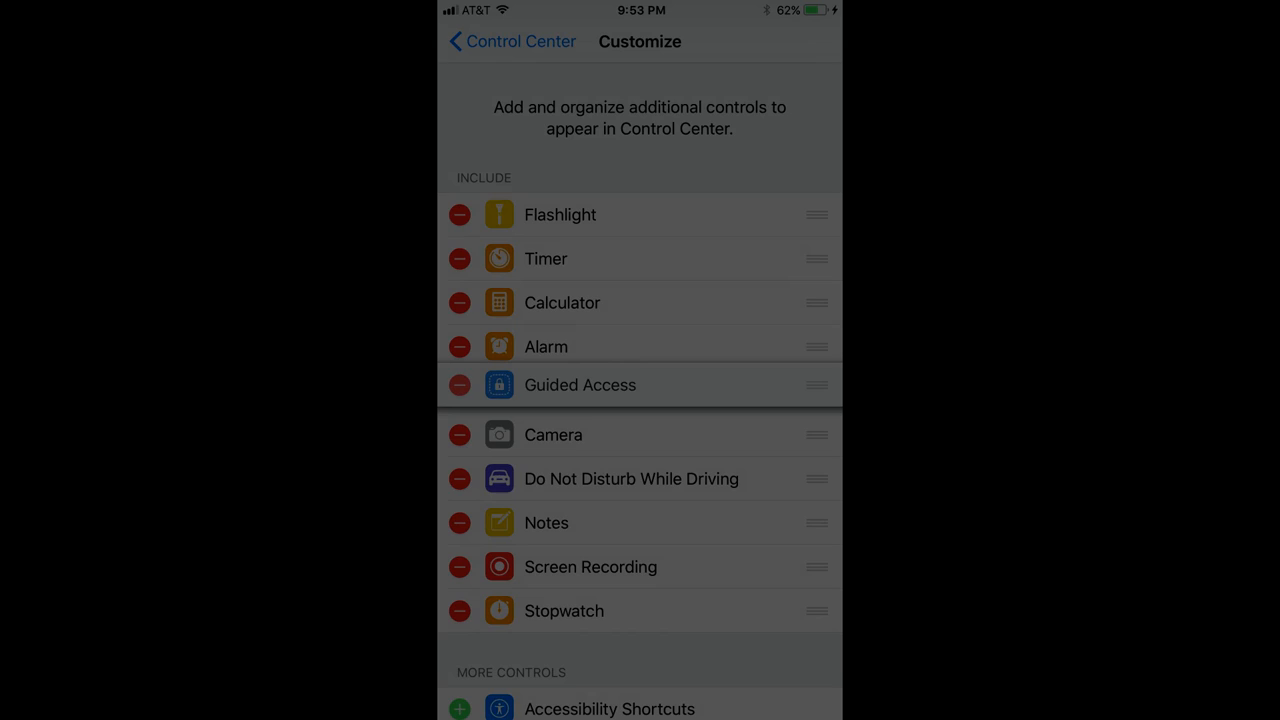